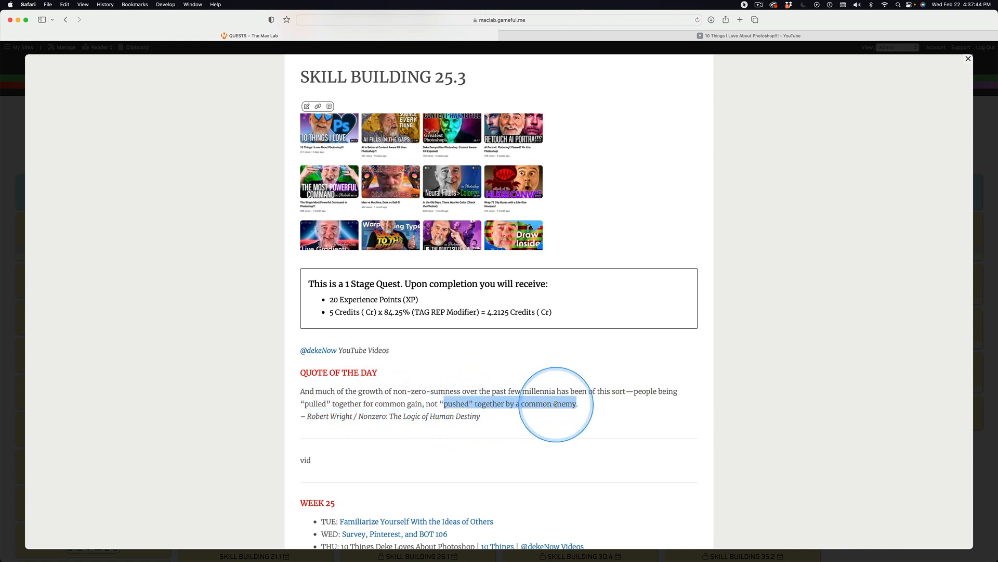
mouse_move(314, 397)
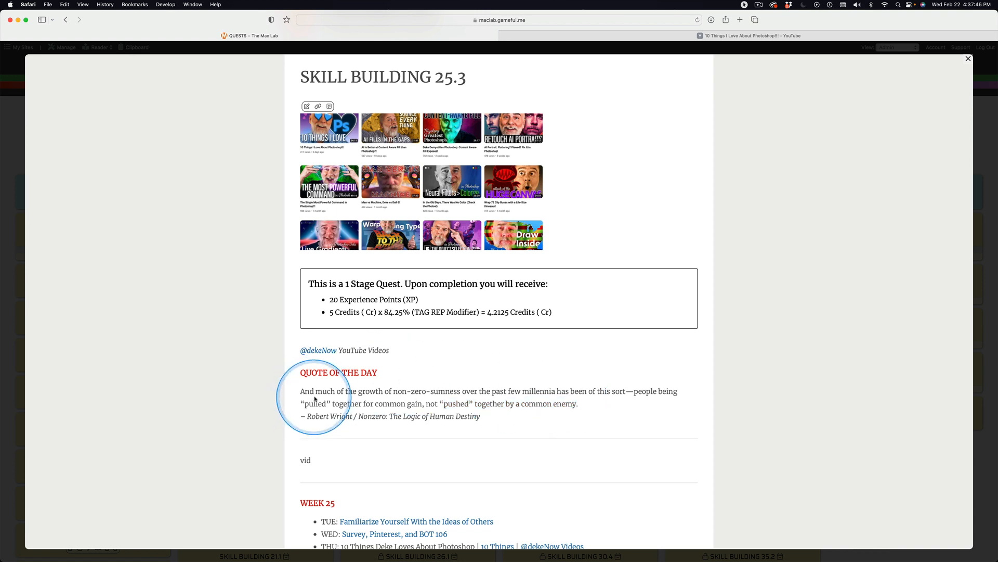
mouse_move(226, 387)
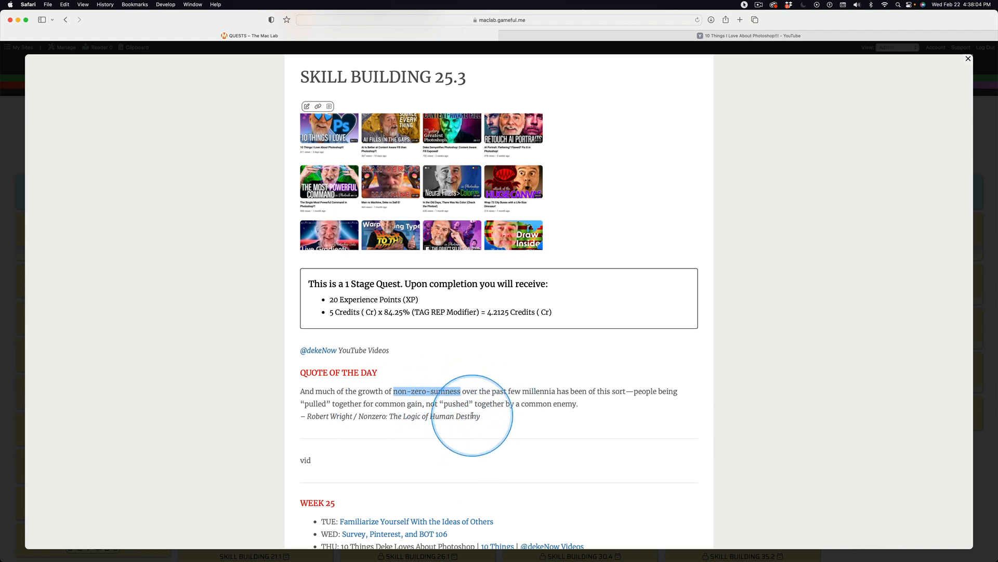
mouse_move(246, 398)
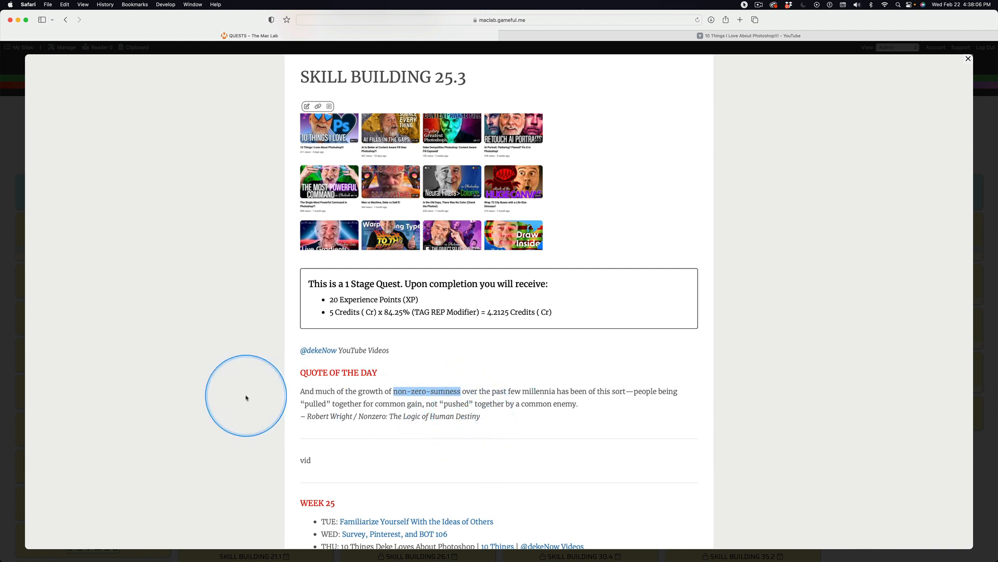
mouse_move(194, 397)
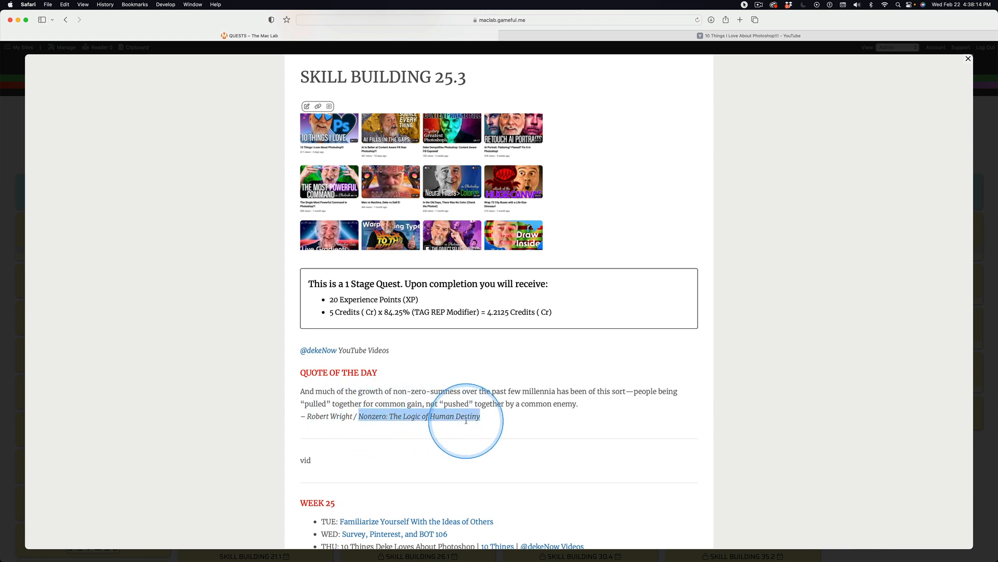
mouse_move(443, 446)
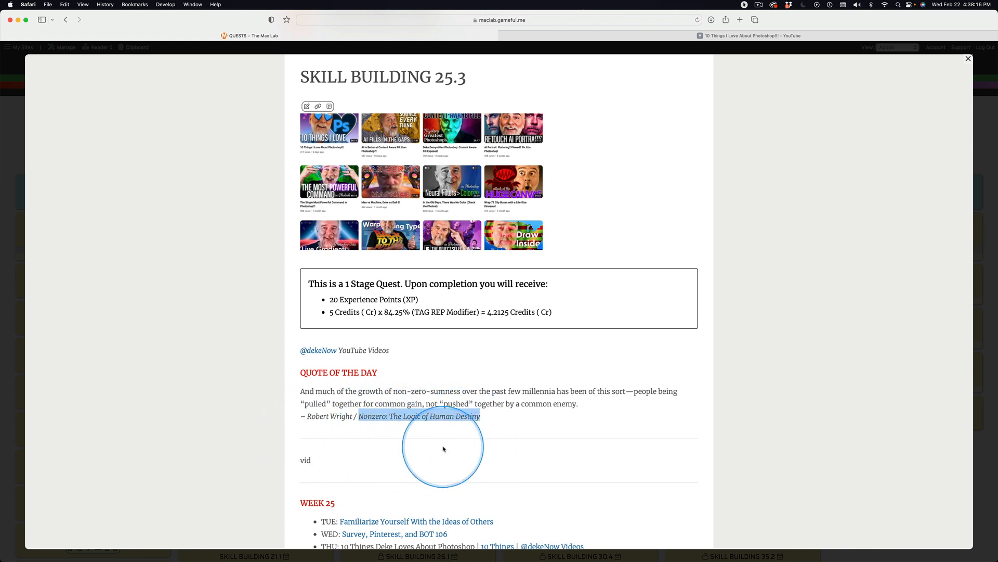
mouse_move(251, 434)
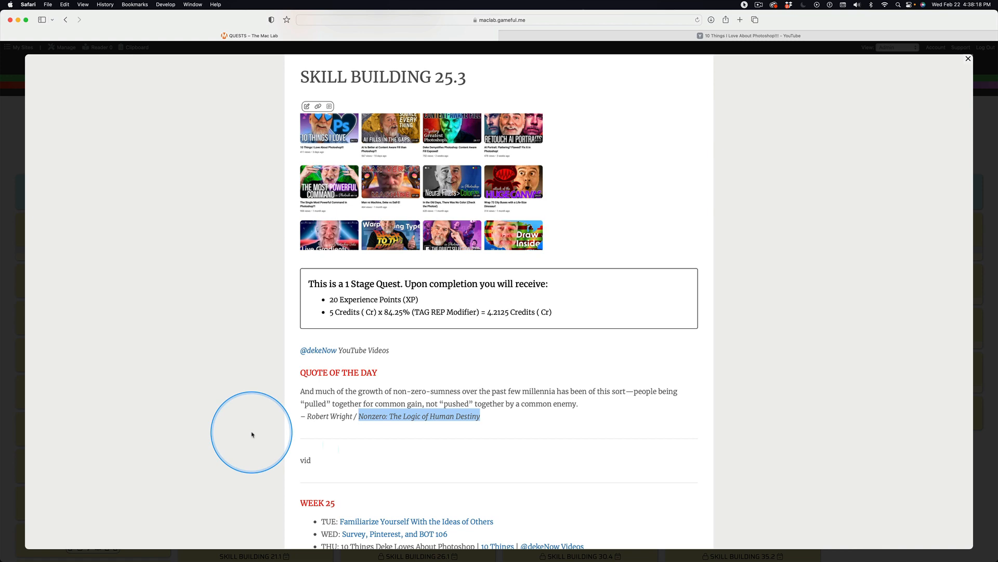
mouse_move(235, 435)
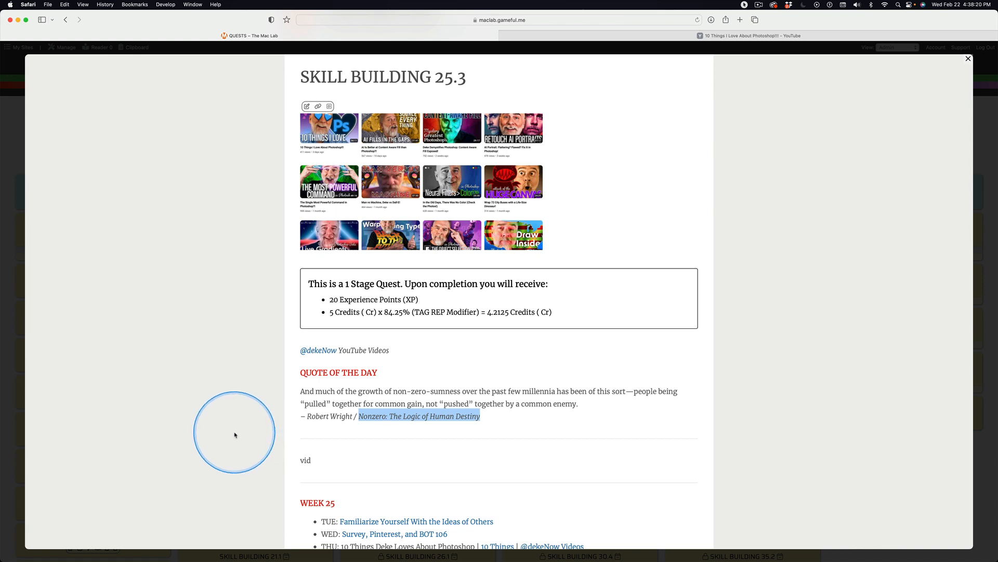
Step: Open the '10 Things I Love About Photoshop!!!' video link from the quest's Week 25 list
left_click(329, 134)
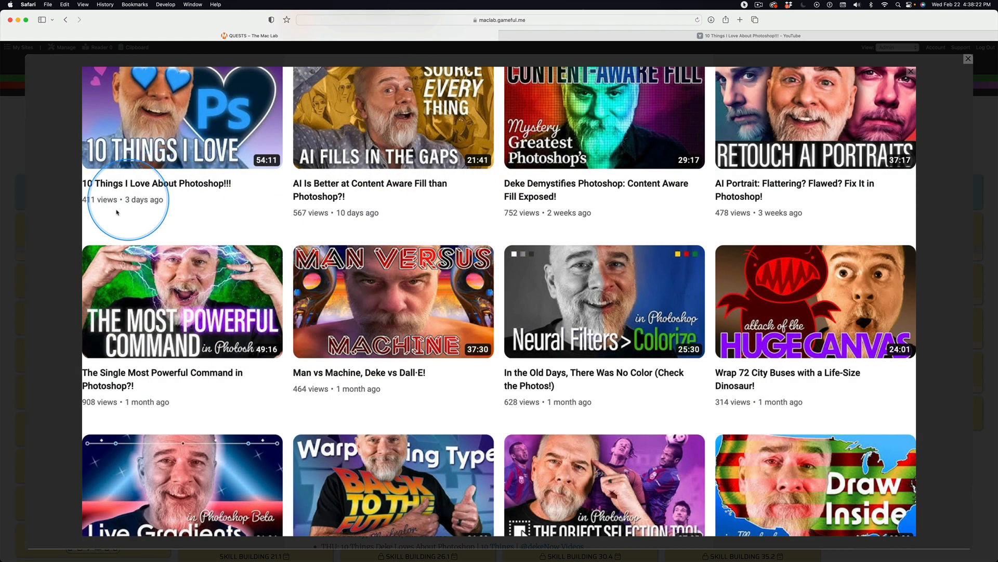
mouse_move(185, 227)
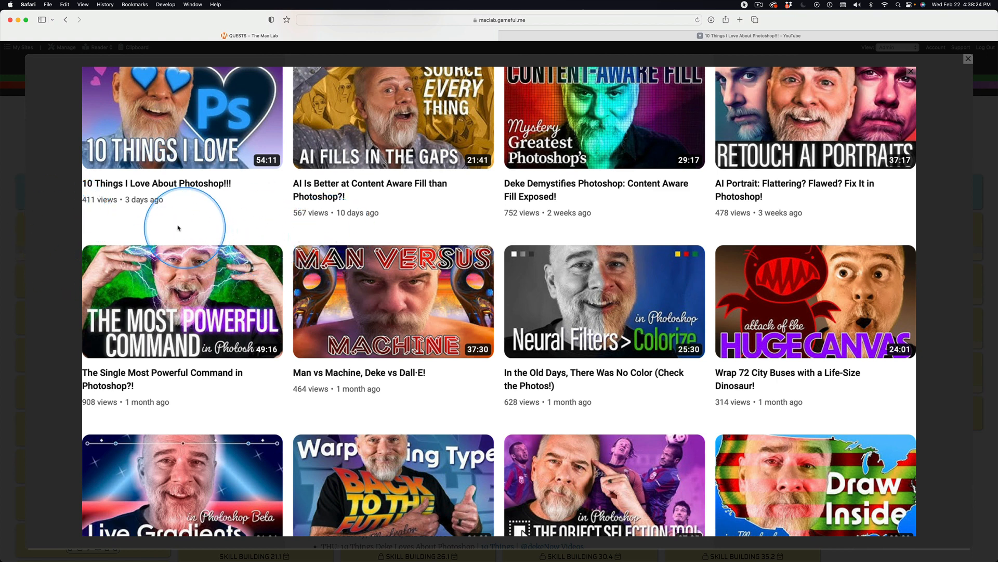
mouse_move(153, 222)
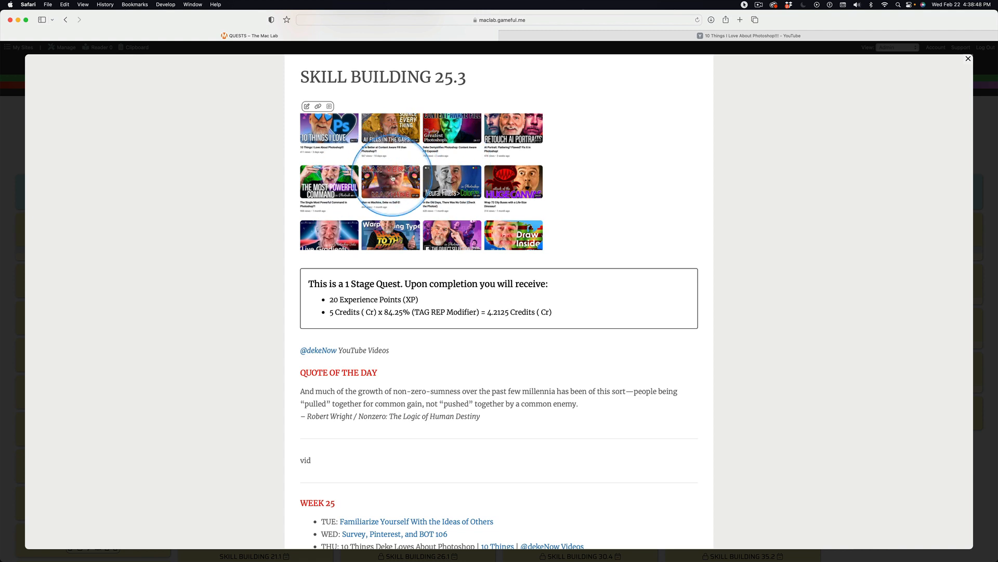
mouse_move(321, 350)
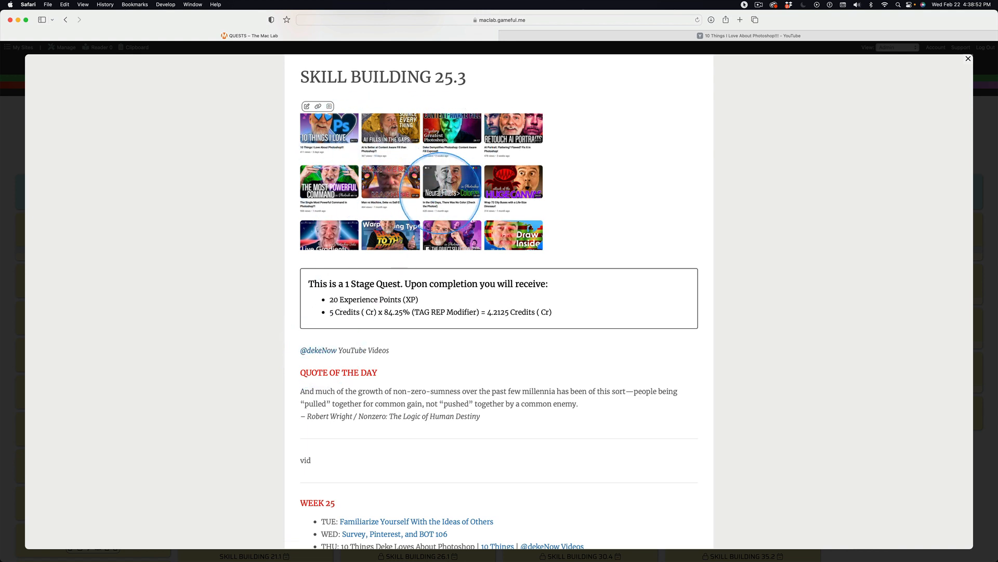
mouse_move(442, 445)
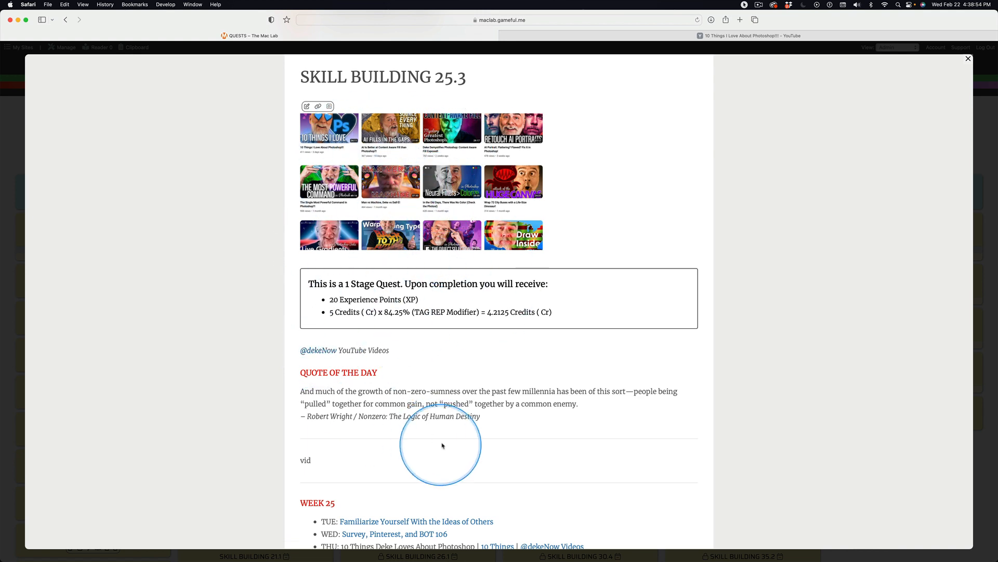
scroll("down", 3)
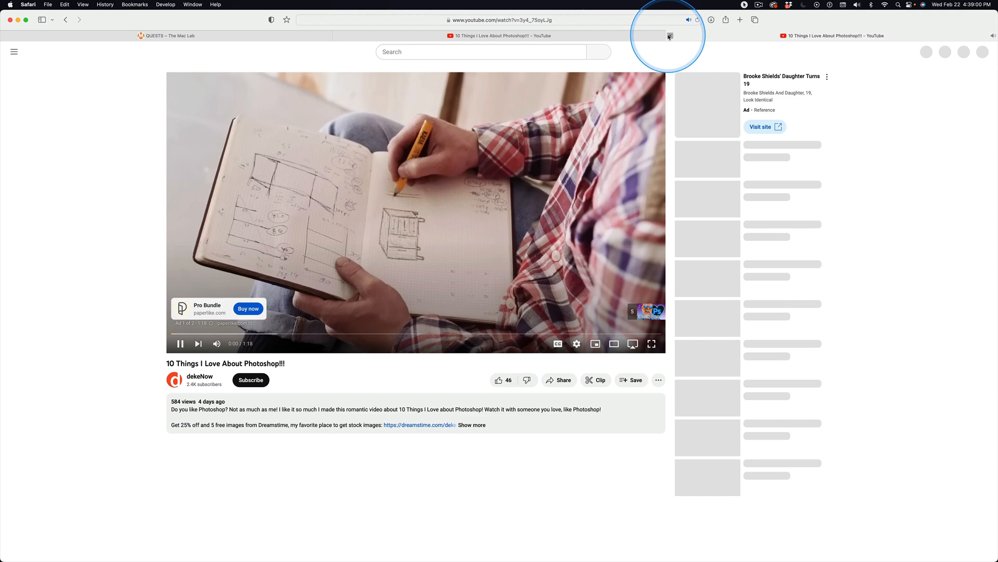
Step: Close the extra YouTube tab and scroll down to the video description
left_click(669, 36)
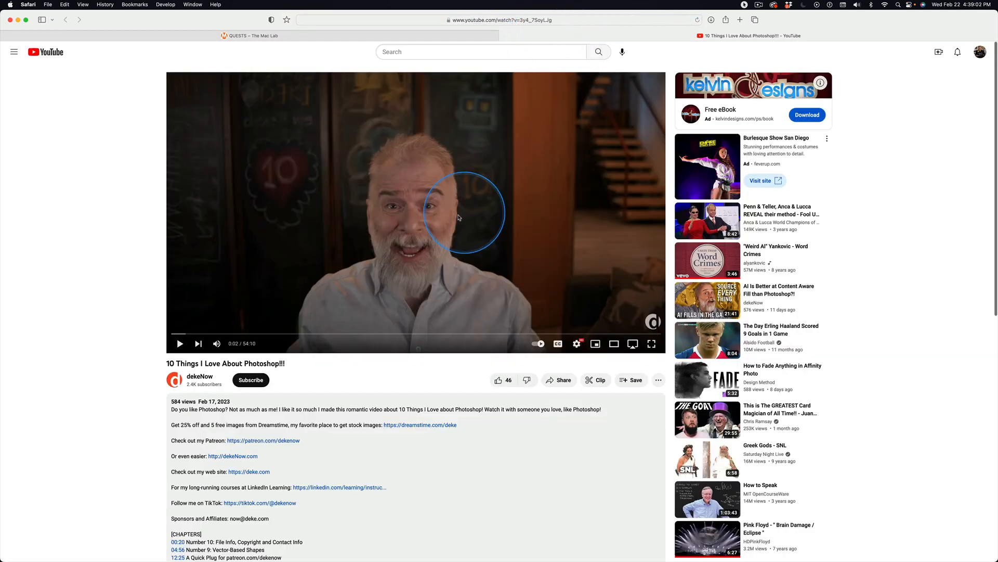
mouse_move(335, 387)
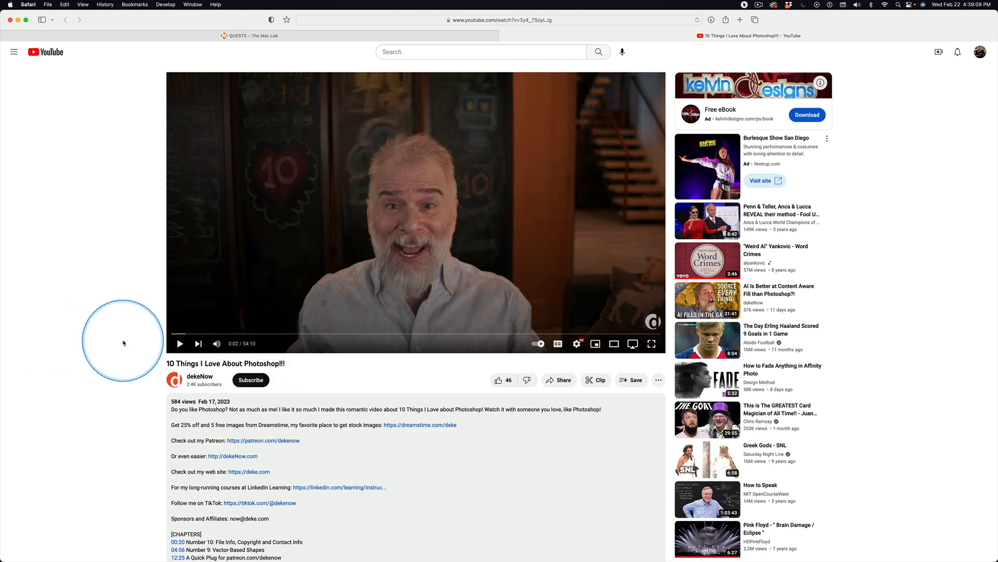
scroll("down", 3)
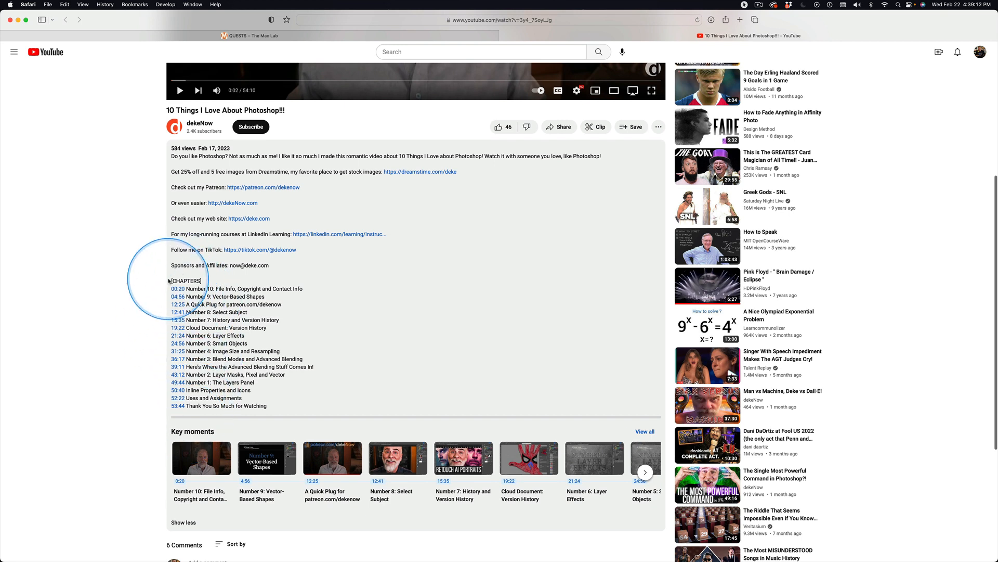
mouse_move(277, 335)
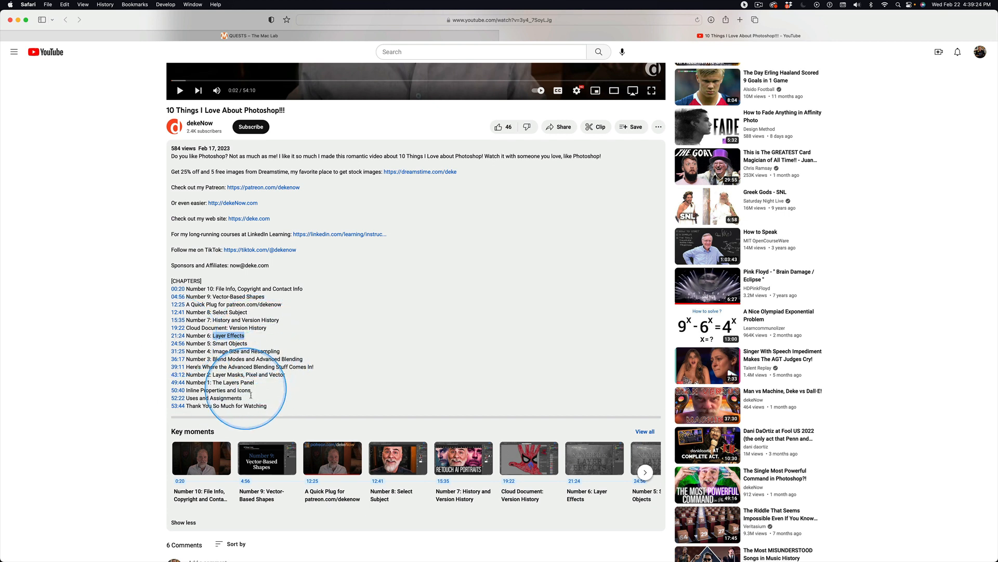
mouse_move(314, 329)
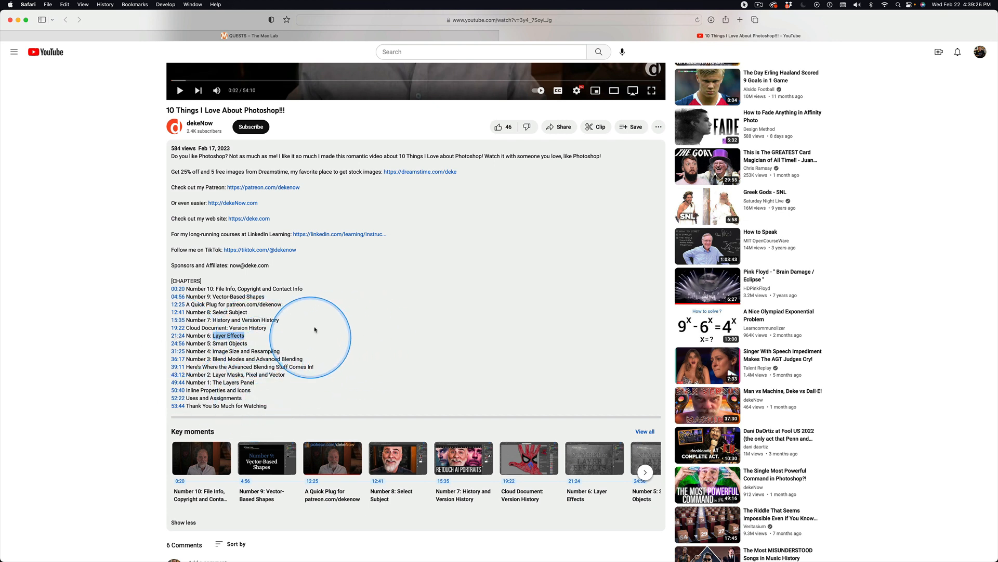
Step: Read the chapter timestamps, Number 10: File Info through Number 1: The Layers Panel
scroll("up", 3)
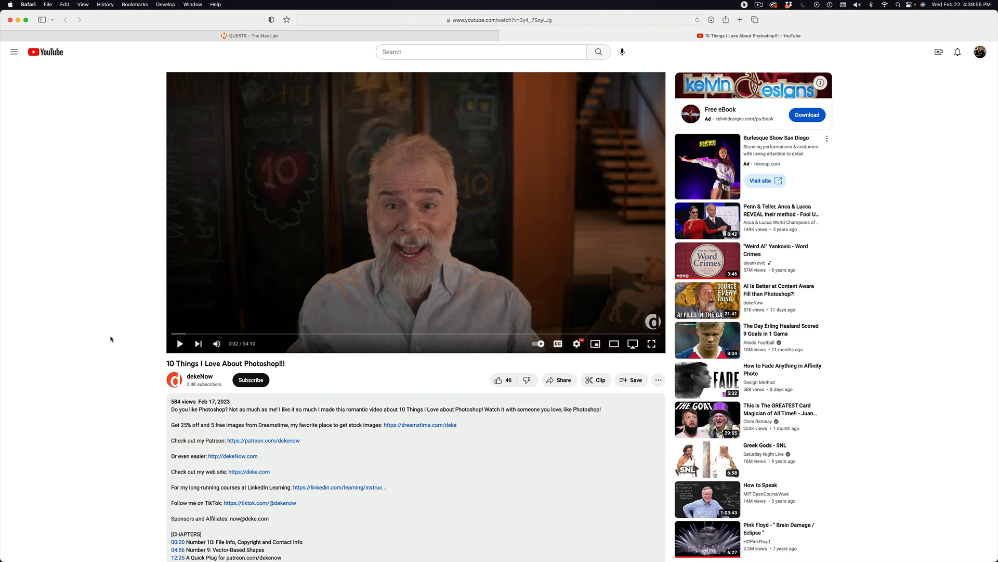
Step: Click on the '10 Things I Love About Photoshop!!!' YouTube page, leaving the video paused
left_click(196, 162)
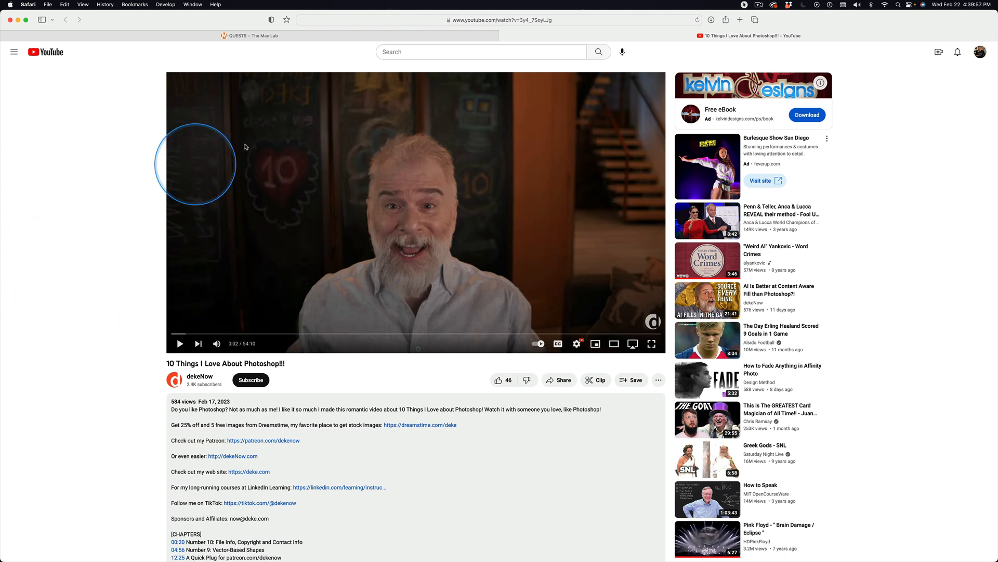
mouse_move(504, 42)
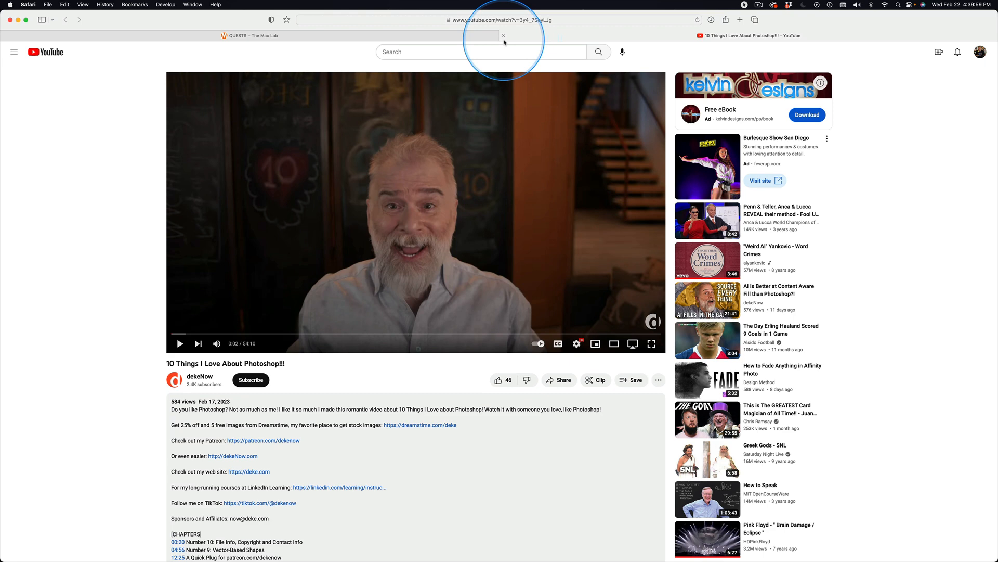
mouse_move(749, 35)
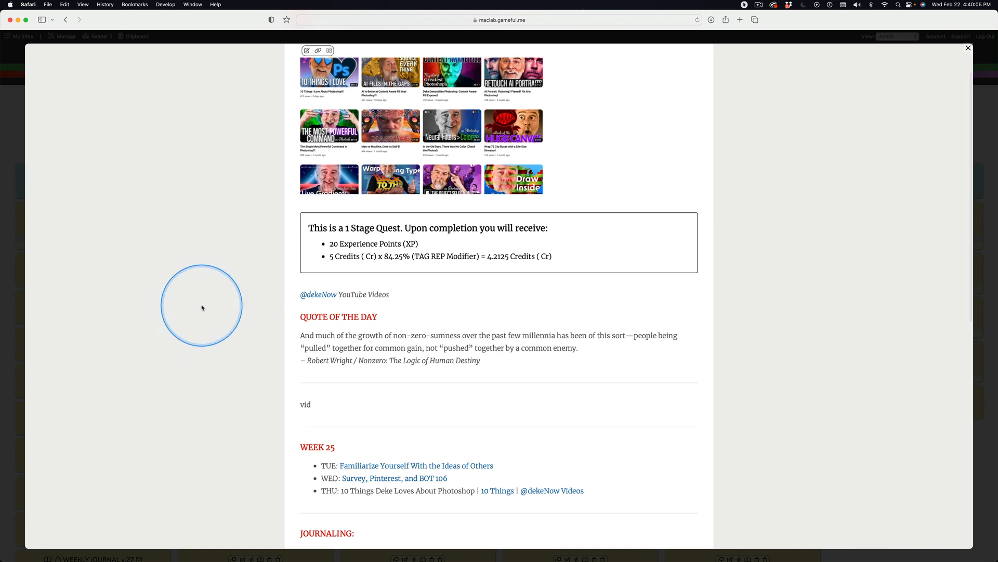
mouse_move(212, 284)
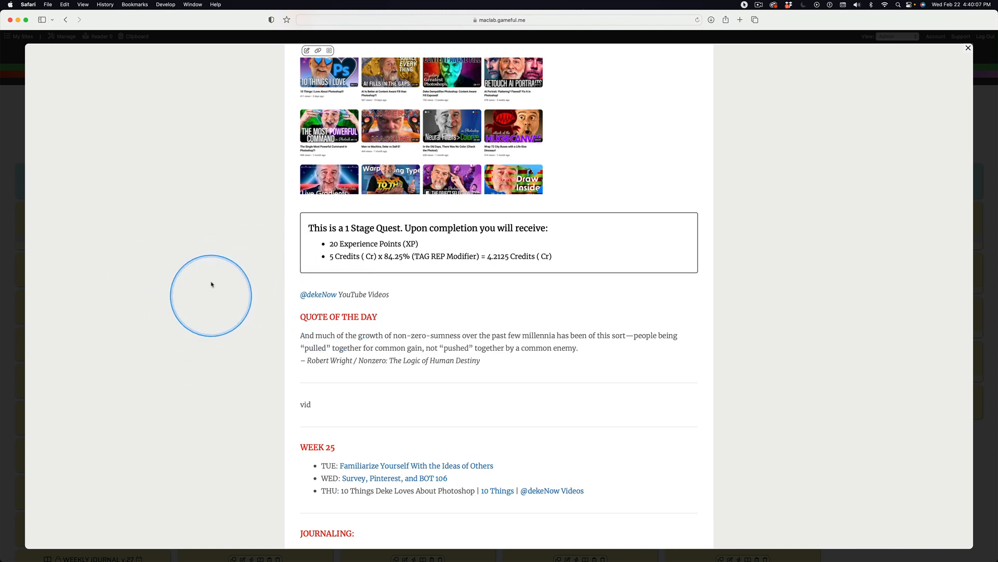
mouse_move(228, 300)
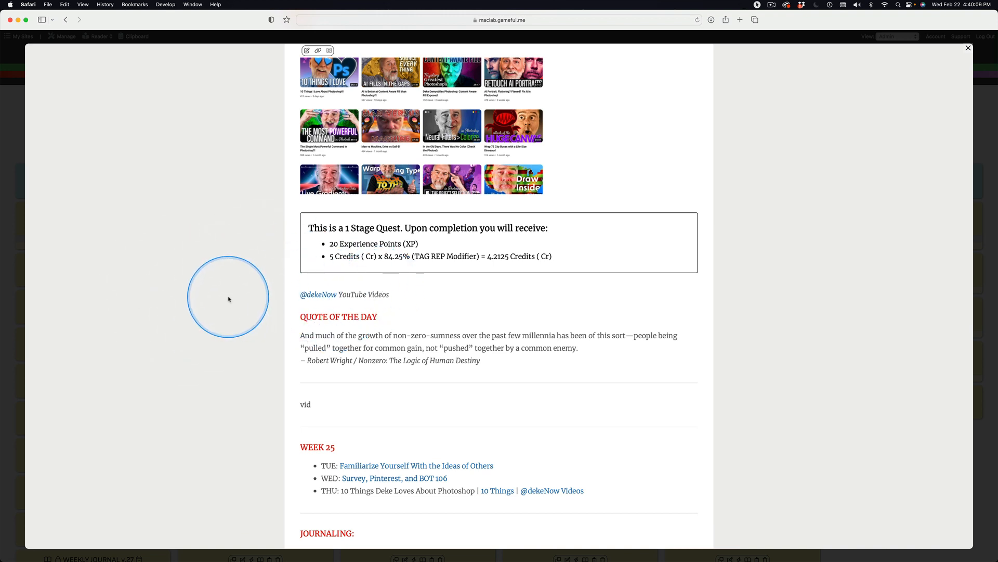